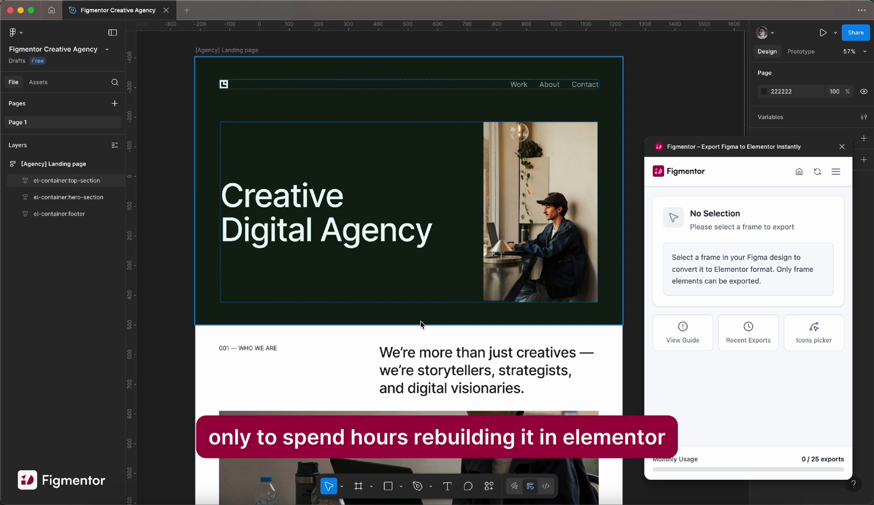
pyautogui.moveTo(507, 313)
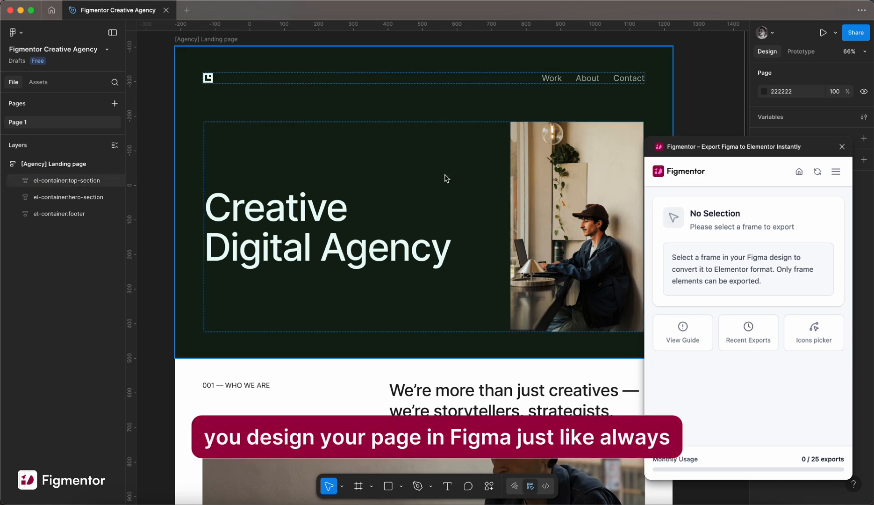
# Step: Expand the el-container:hero-section layers and read Figmentor's layer naming guide
pyautogui.click(68, 179)
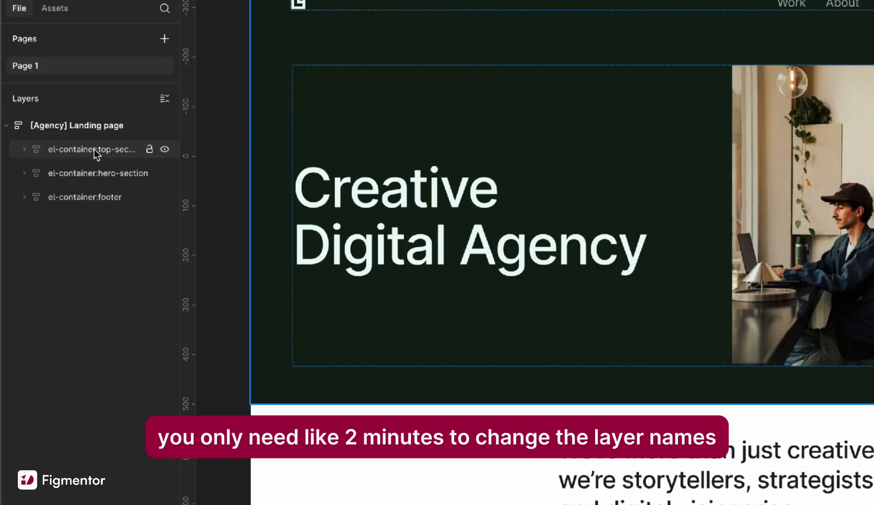
pyautogui.click(24, 173)
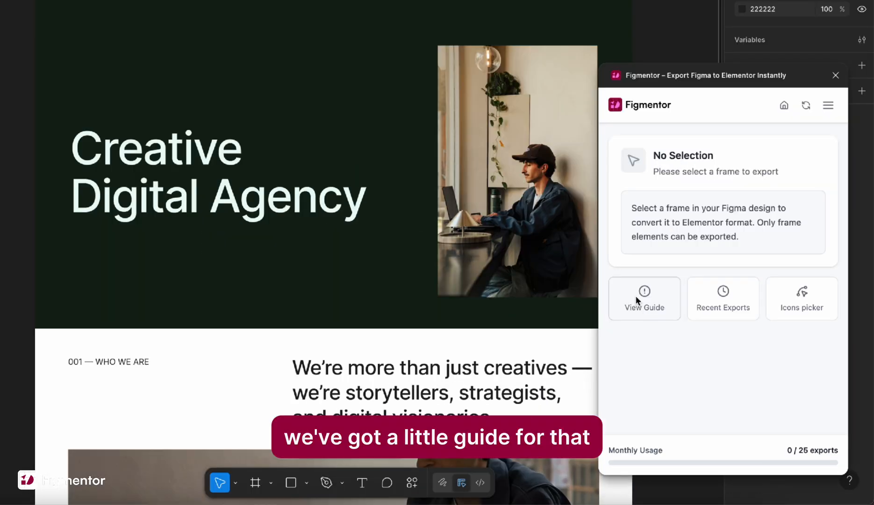
pyautogui.click(644, 301)
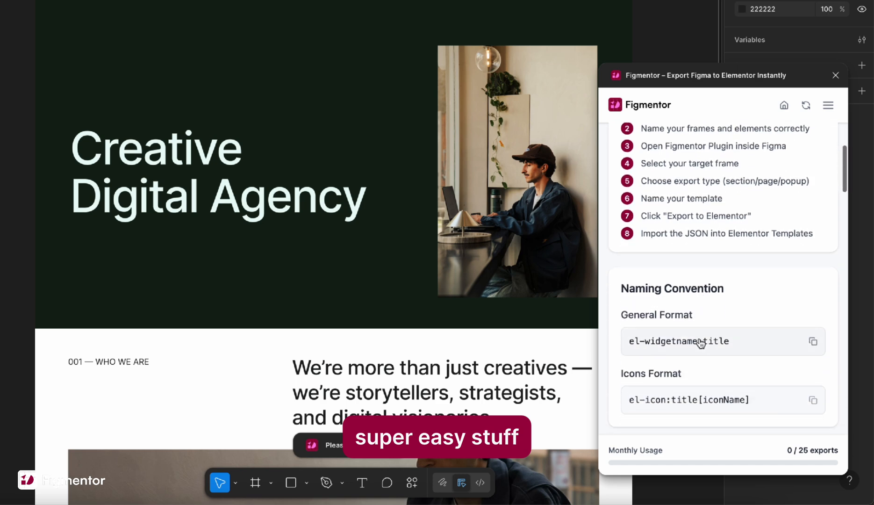
pyautogui.scroll(-3)
pyautogui.write('e')
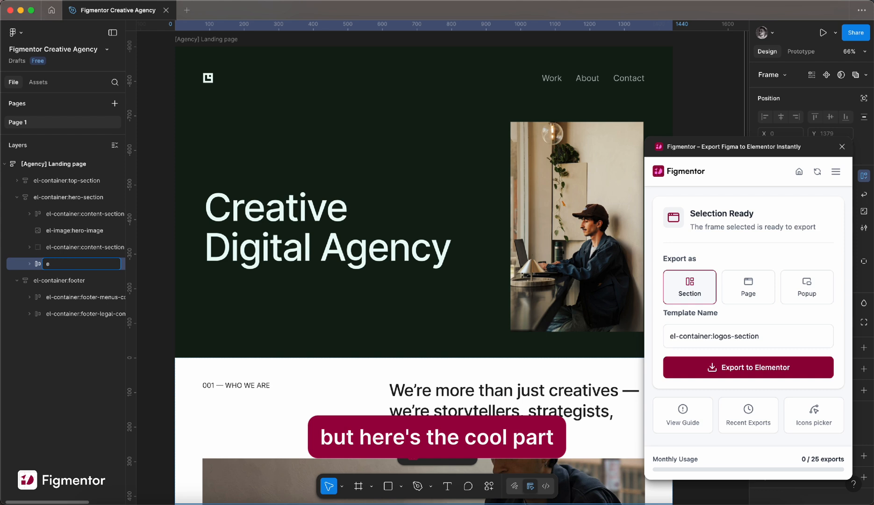
# Step: Rename the child frame to 'test' and attempt exporting the landing page to Elementor
pyautogui.write('test')
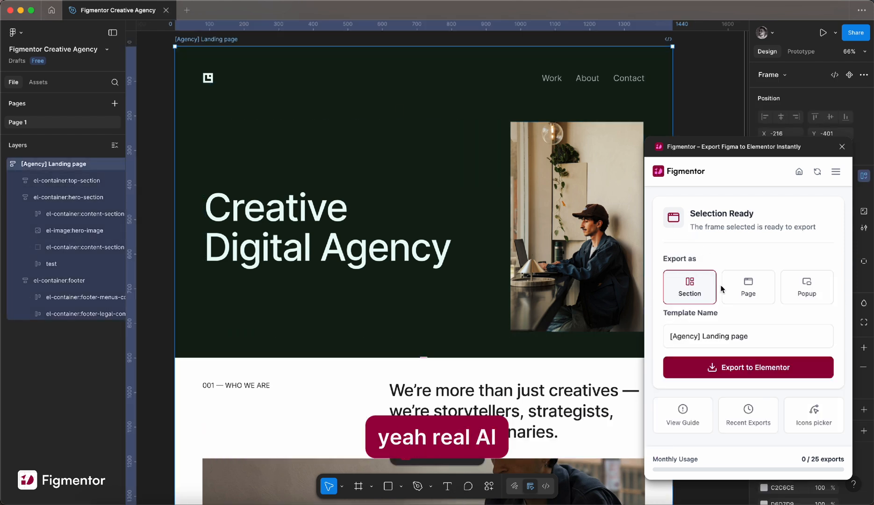
pyautogui.click(747, 368)
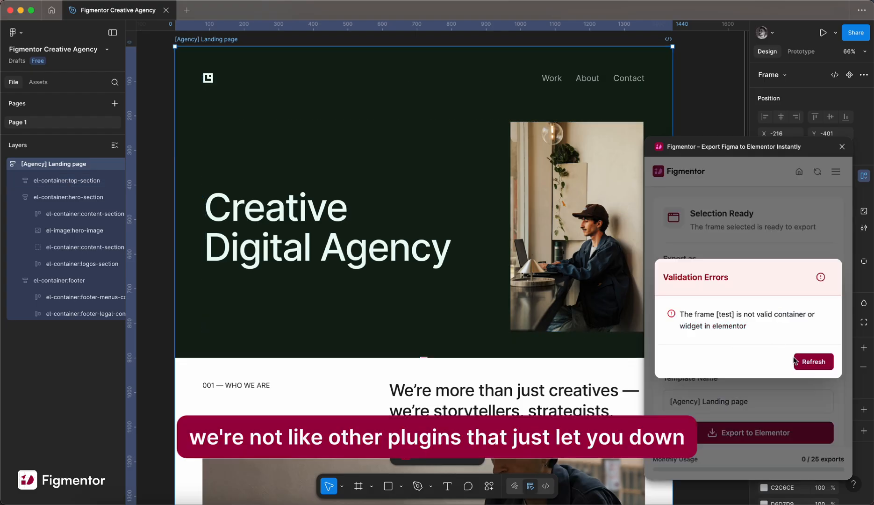
# Step: Refresh the frame check, re-export the landing page, and save its JSON to the Desktop
pyautogui.click(813, 360)
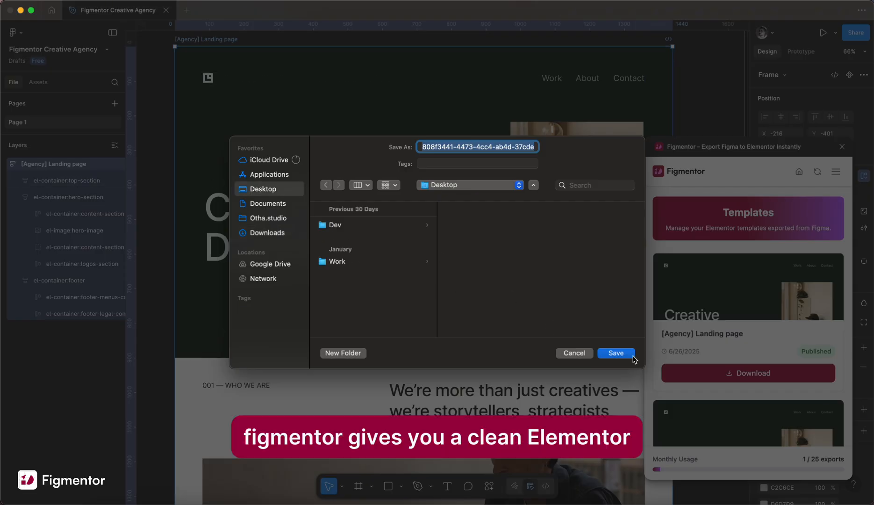
pyautogui.click(615, 353)
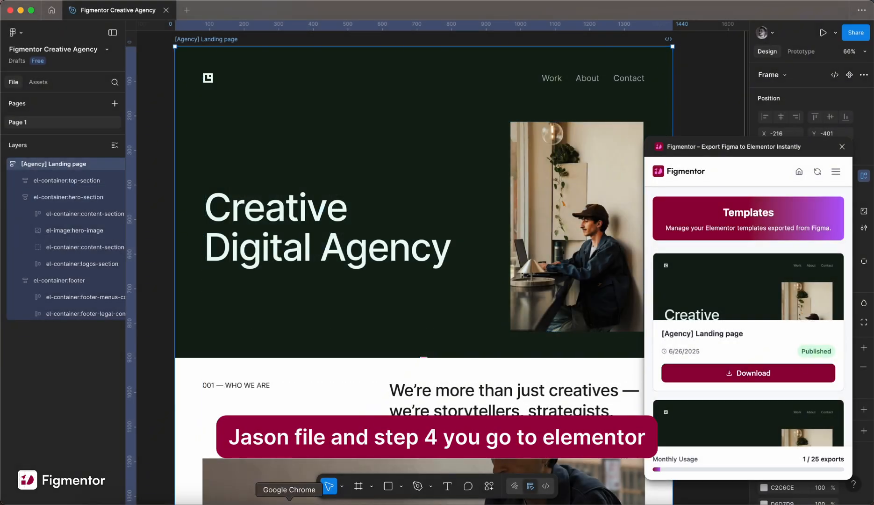
pyautogui.click(232, 10)
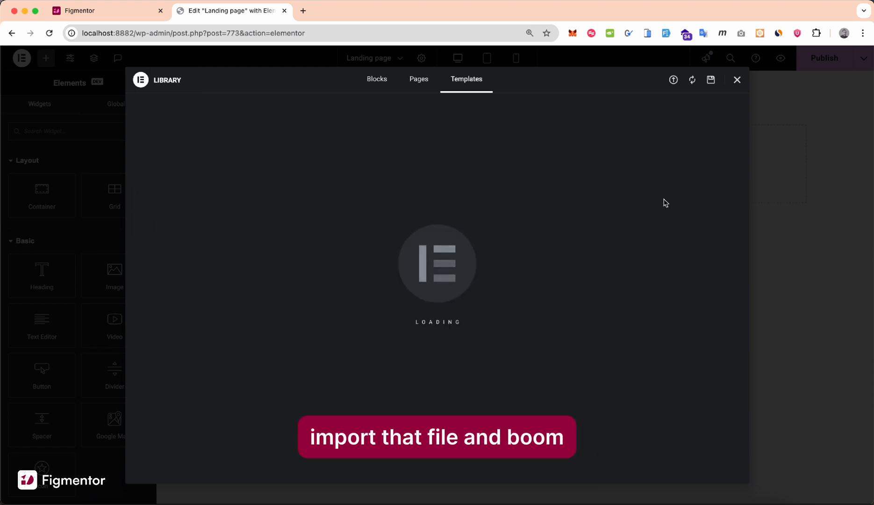
# Step: Import the exported JSON template from the Library, review the page, and publish it
pyautogui.click(736, 79)
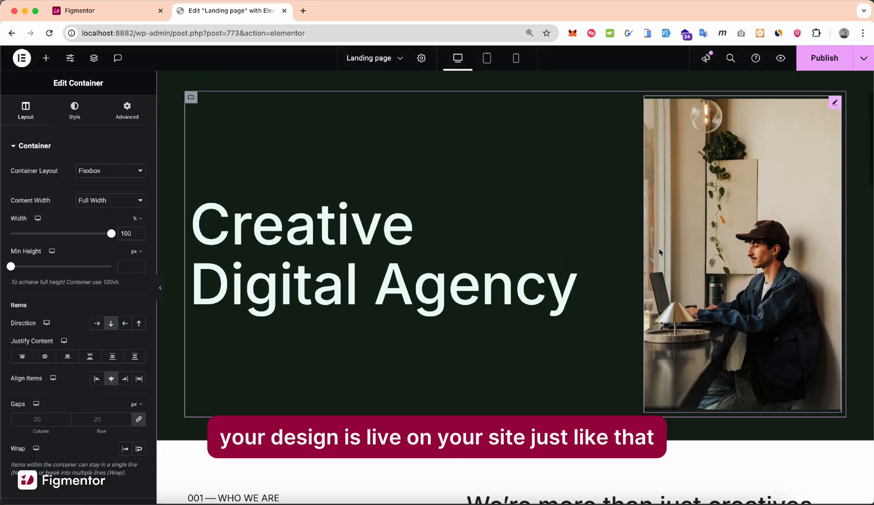
pyautogui.scroll(-3)
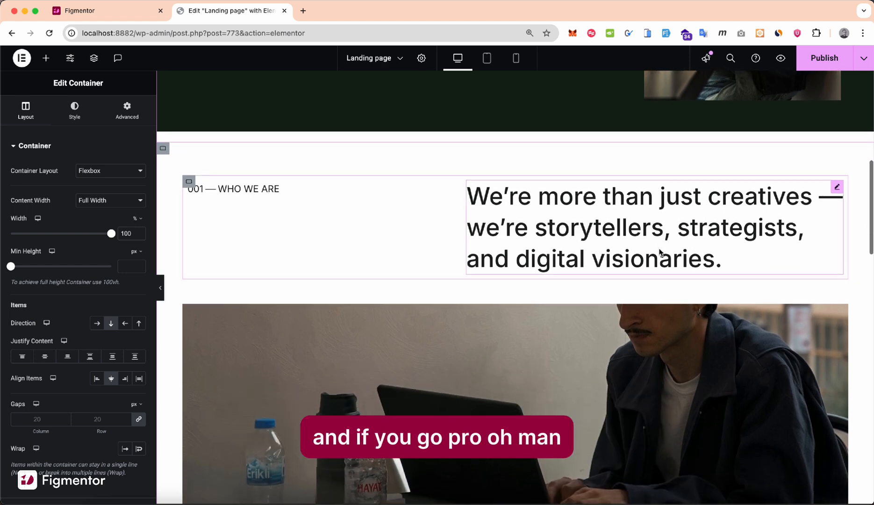
pyautogui.scroll(-3)
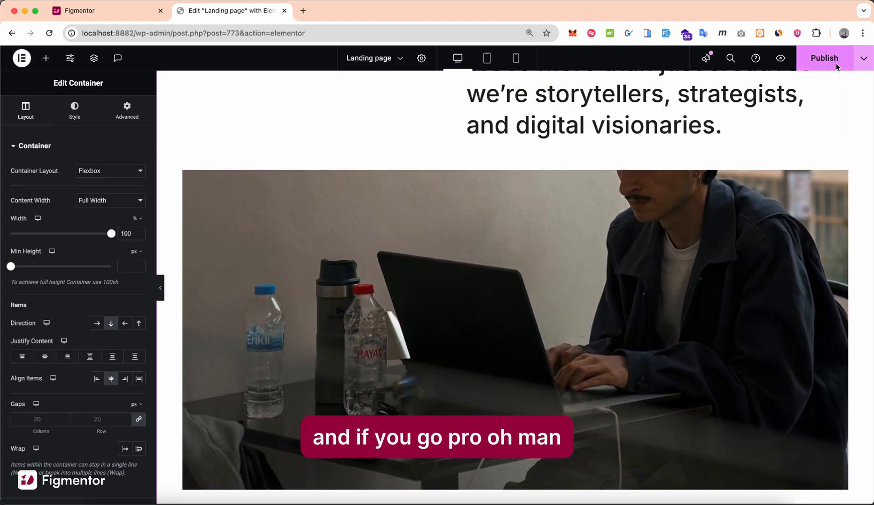
pyautogui.click(825, 58)
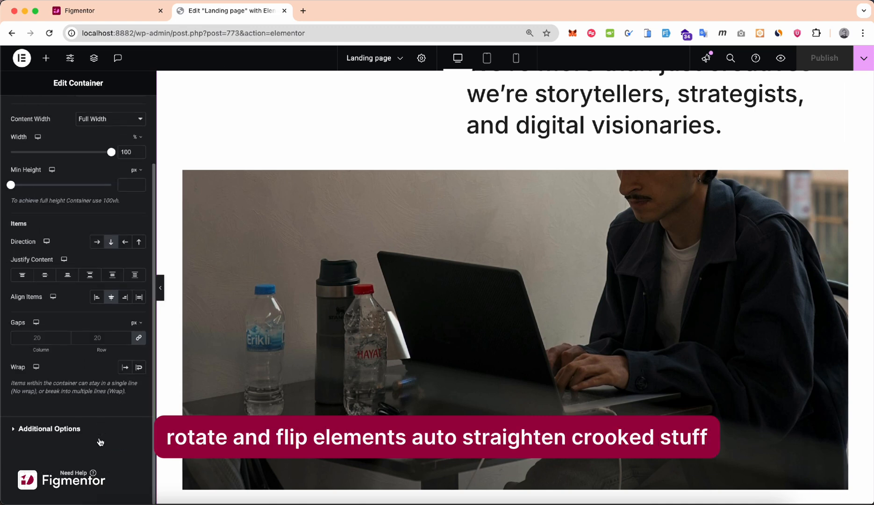
# Step: Preview the published Landing page and scroll through its hero, intro text and photo
pyautogui.click(781, 58)
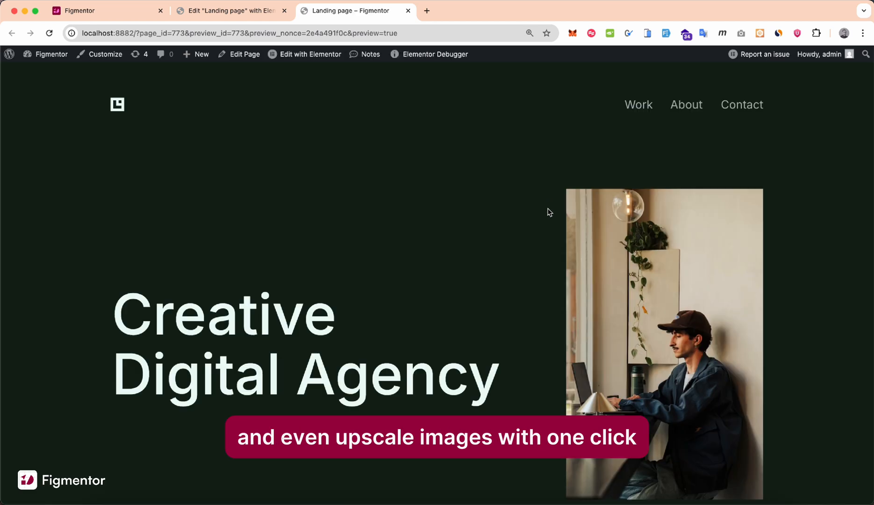
pyautogui.scroll(-3)
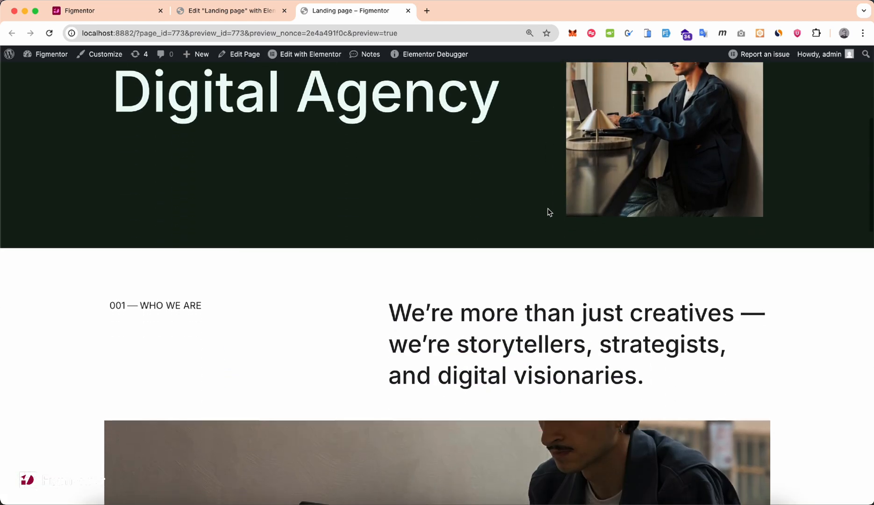
pyautogui.scroll(-3)
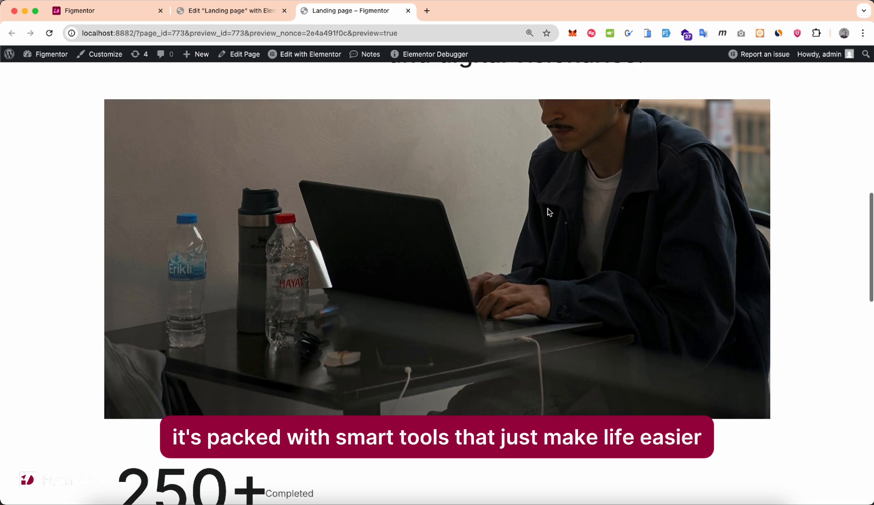
pyautogui.scroll(-3)
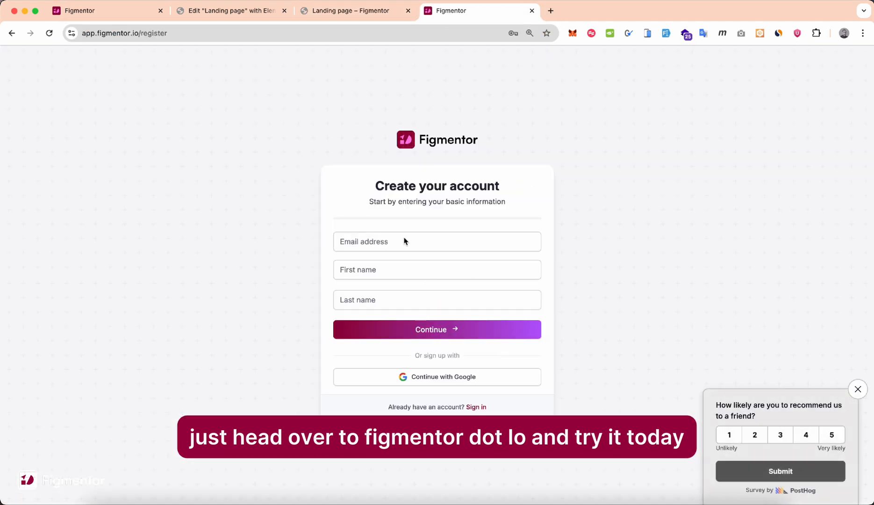
# Step: Enter first name 'James' on the Figmentor sign-up form and continue
pyautogui.write('James')
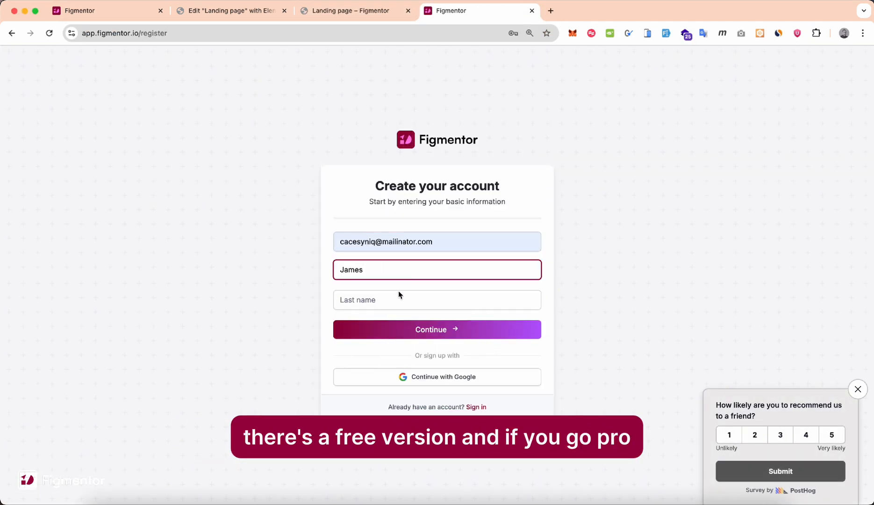
pyautogui.click(437, 329)
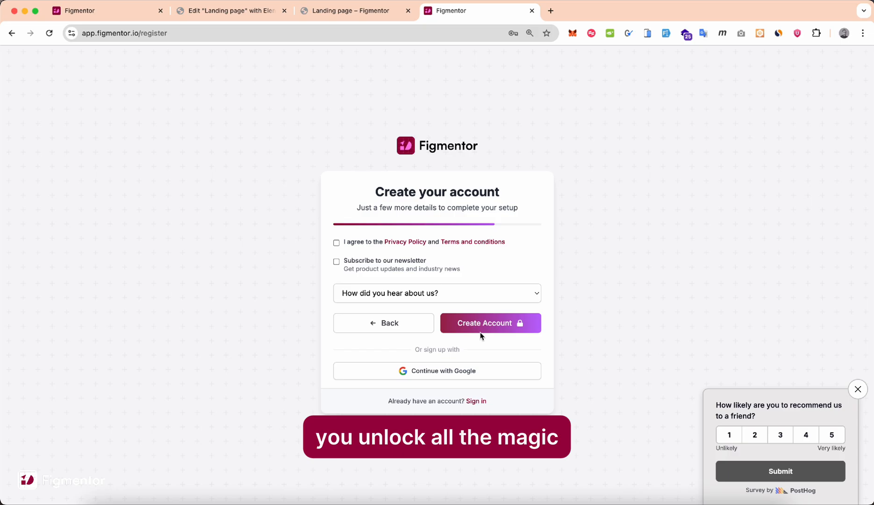